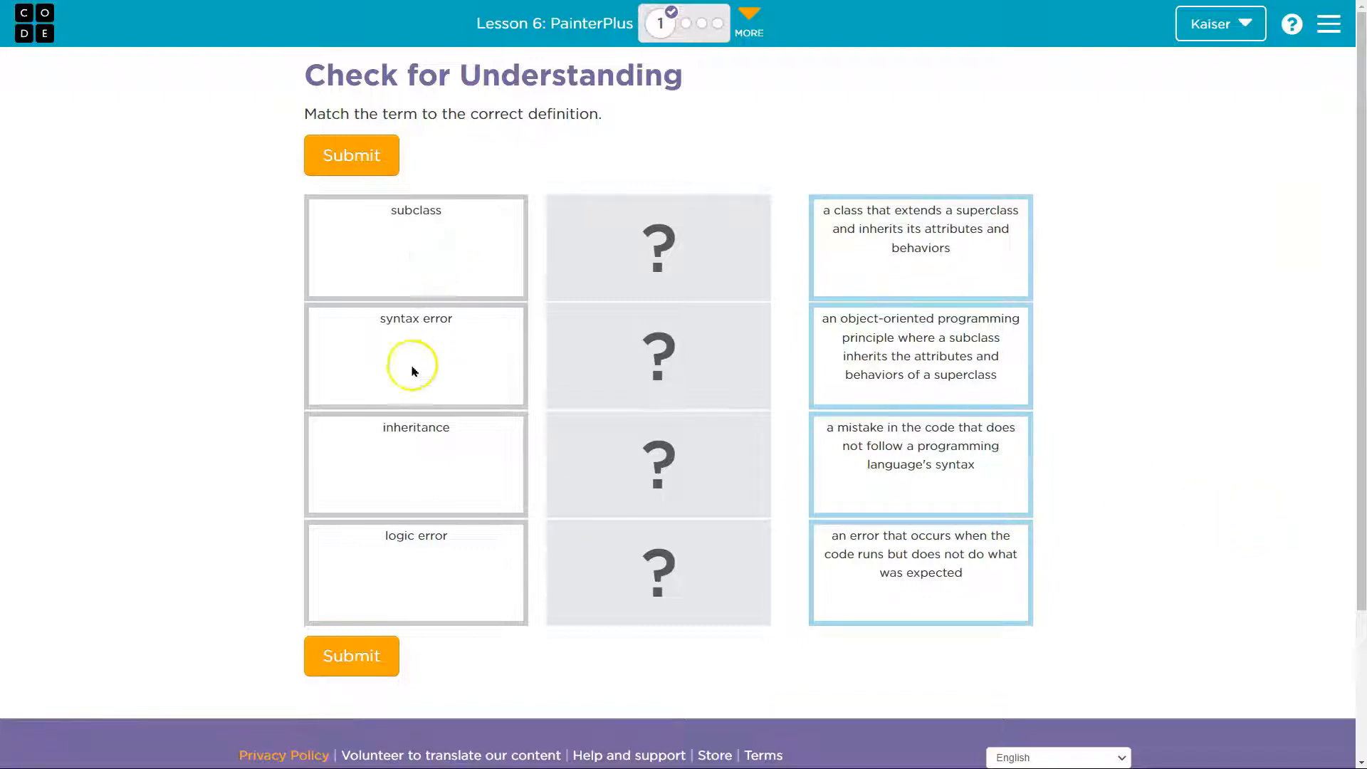
mouse_move(442, 563)
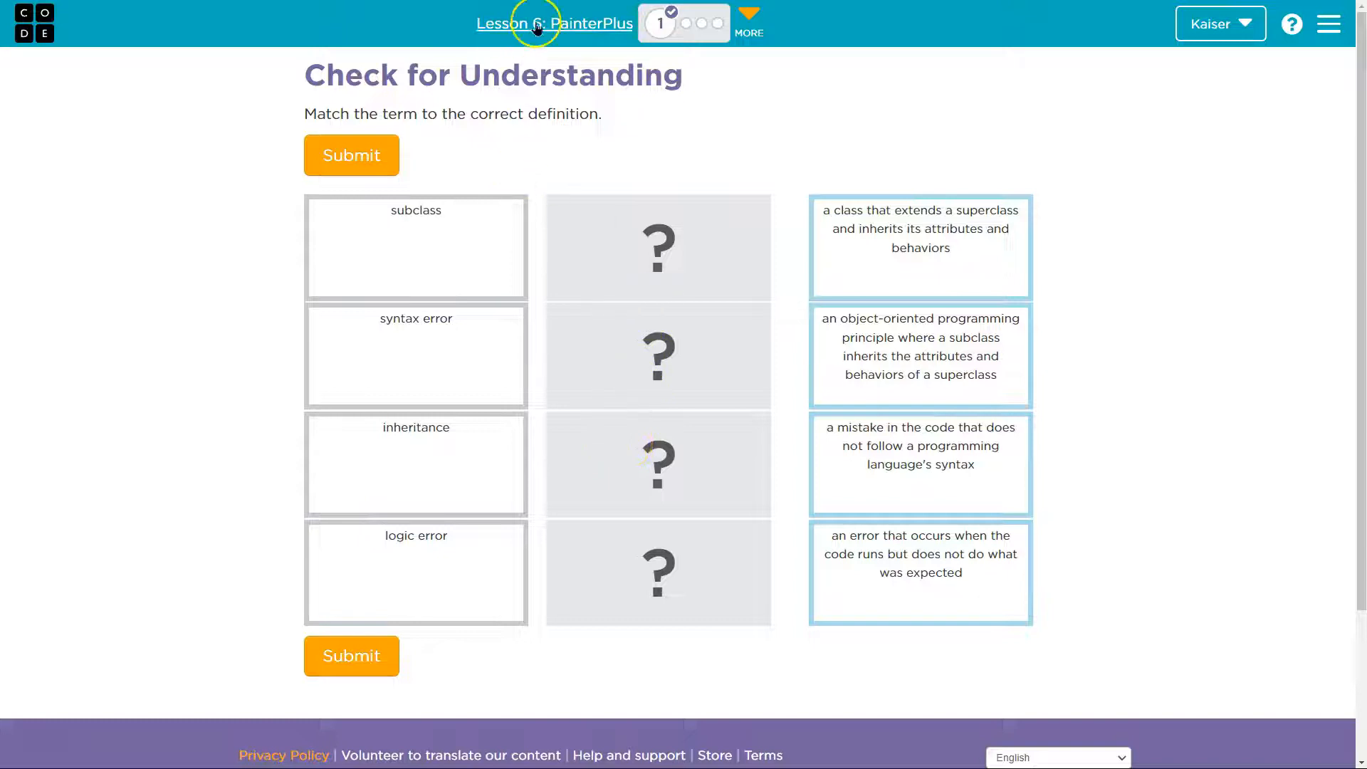
mouse_move(555, 22)
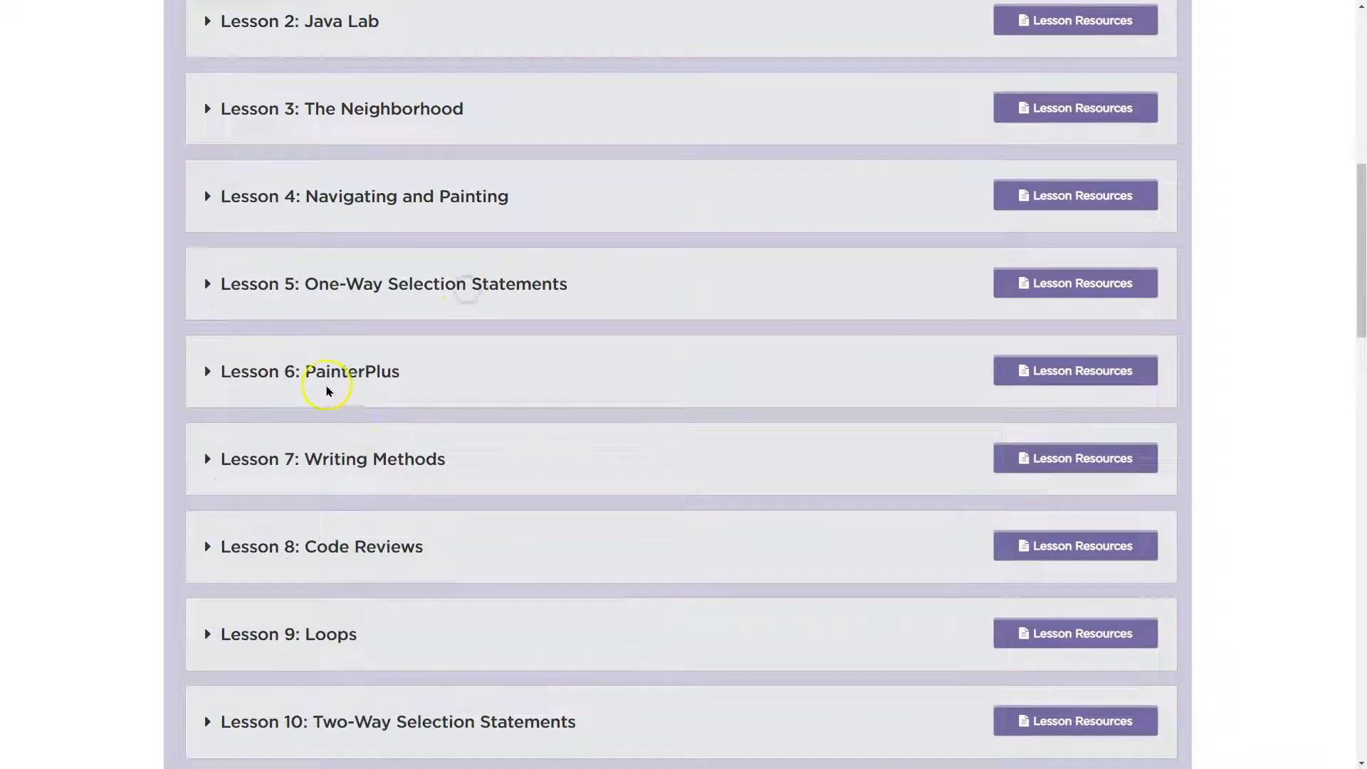
mouse_move(1075, 369)
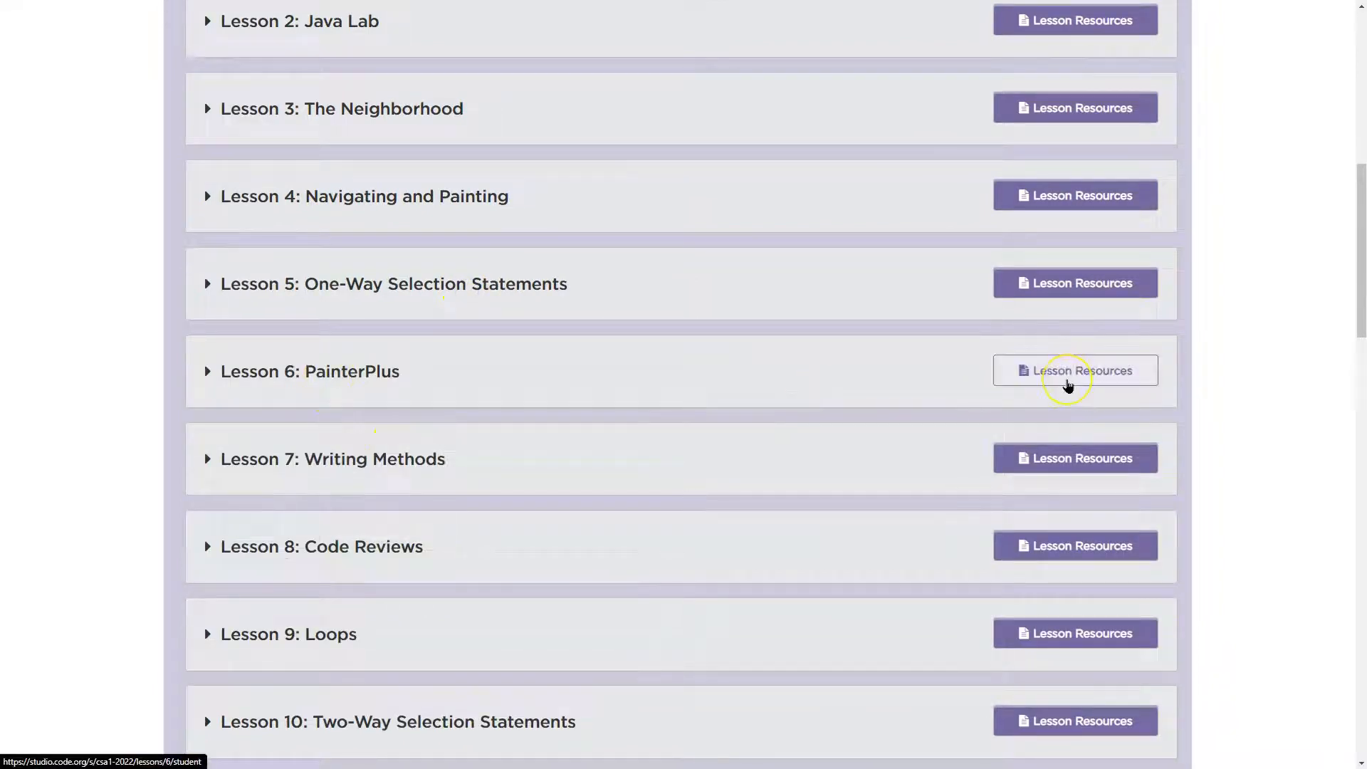
Read the inheritance definition in Lesson 6: PainterPlus vocabulary, then return to the quiz.
left_click(1074, 369)
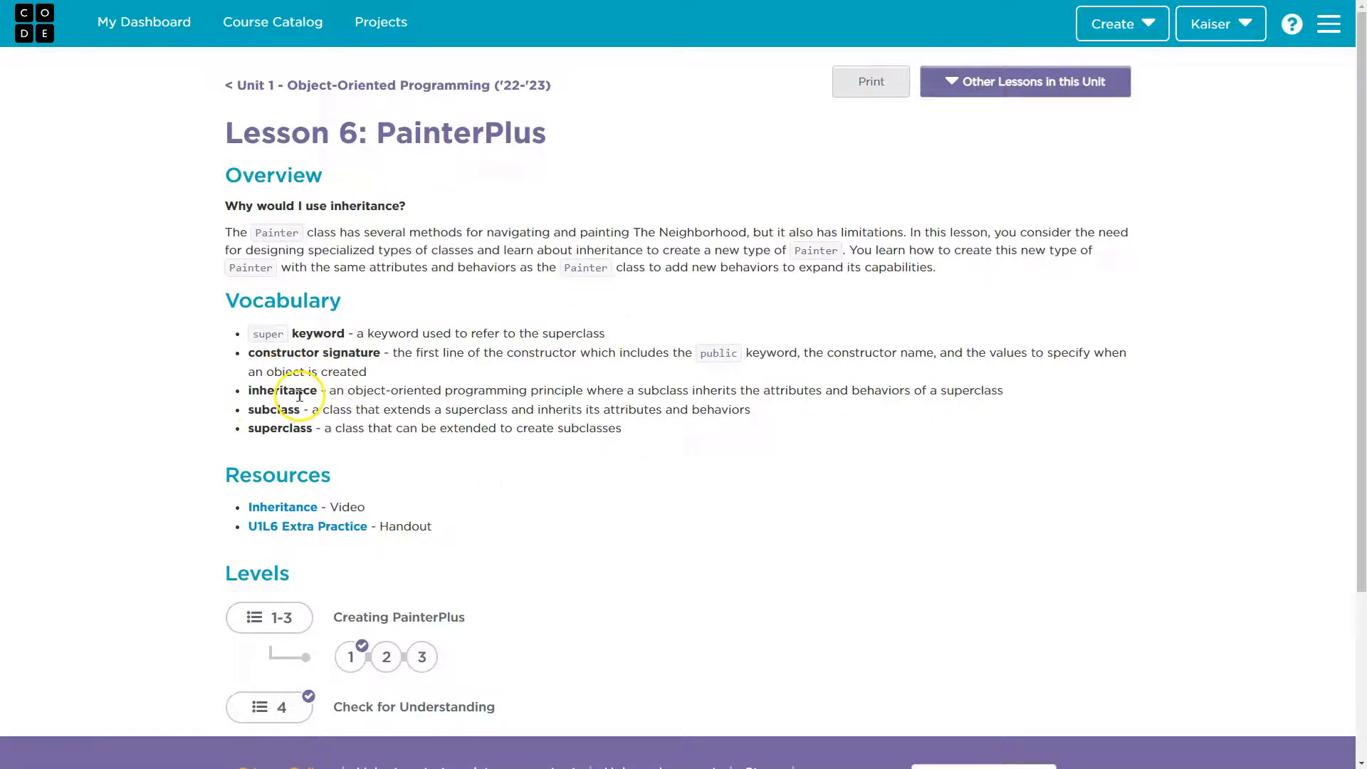
left_click_drag(329, 390, 545, 389)
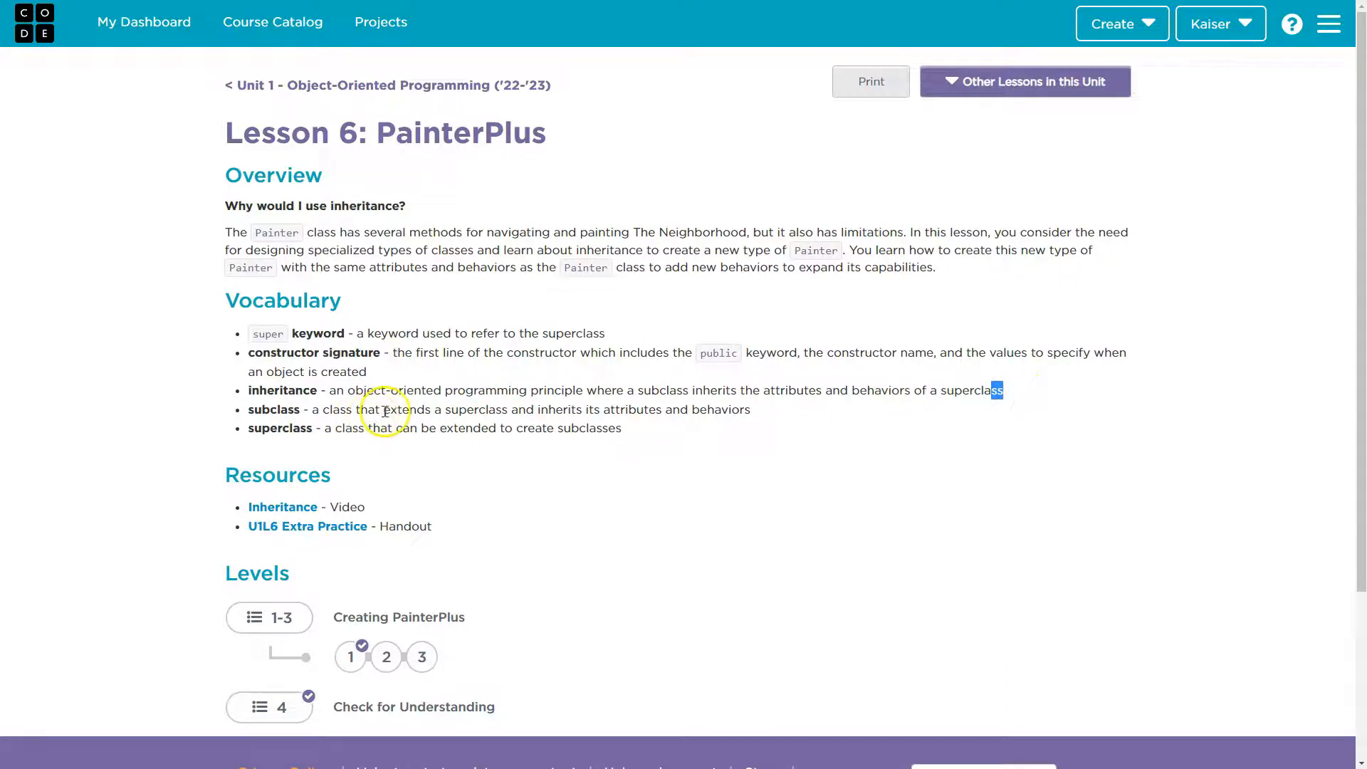
mouse_move(252, 410)
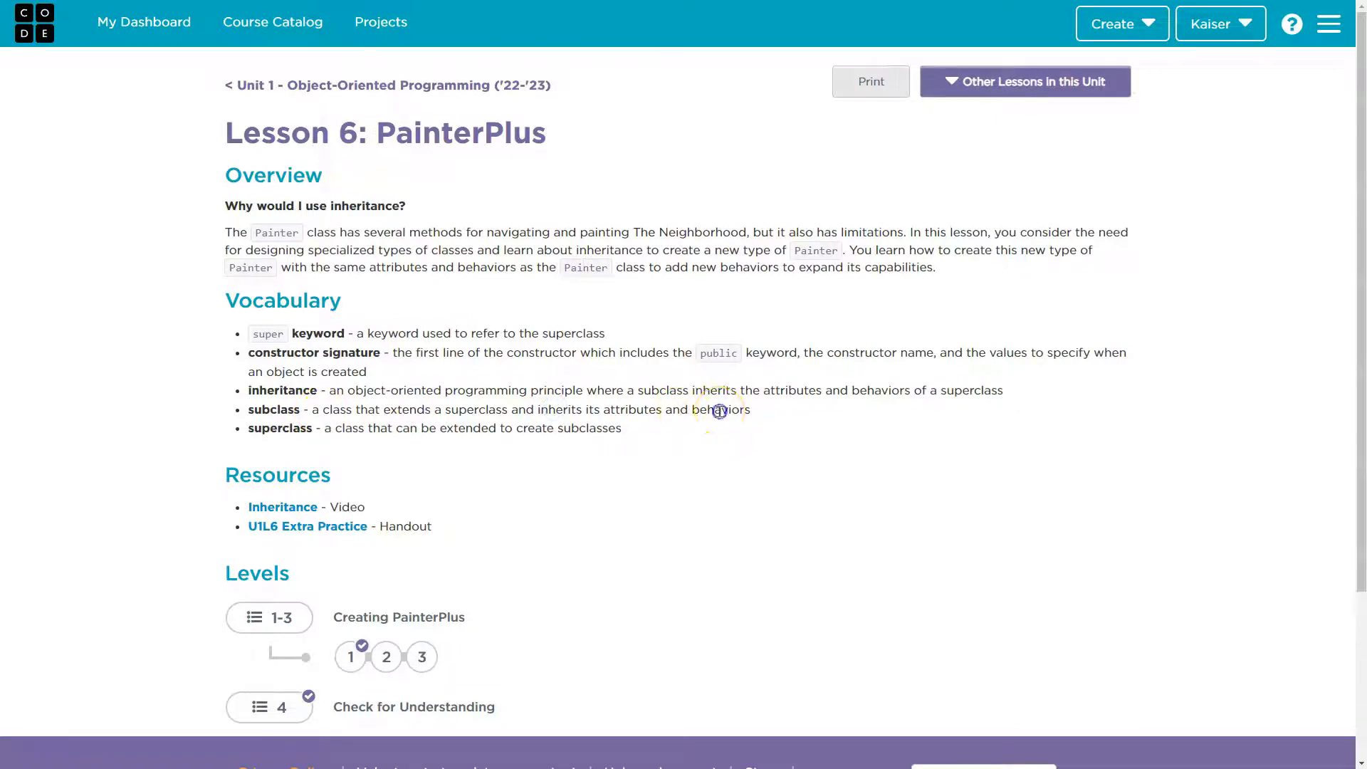
left_click(269, 706)
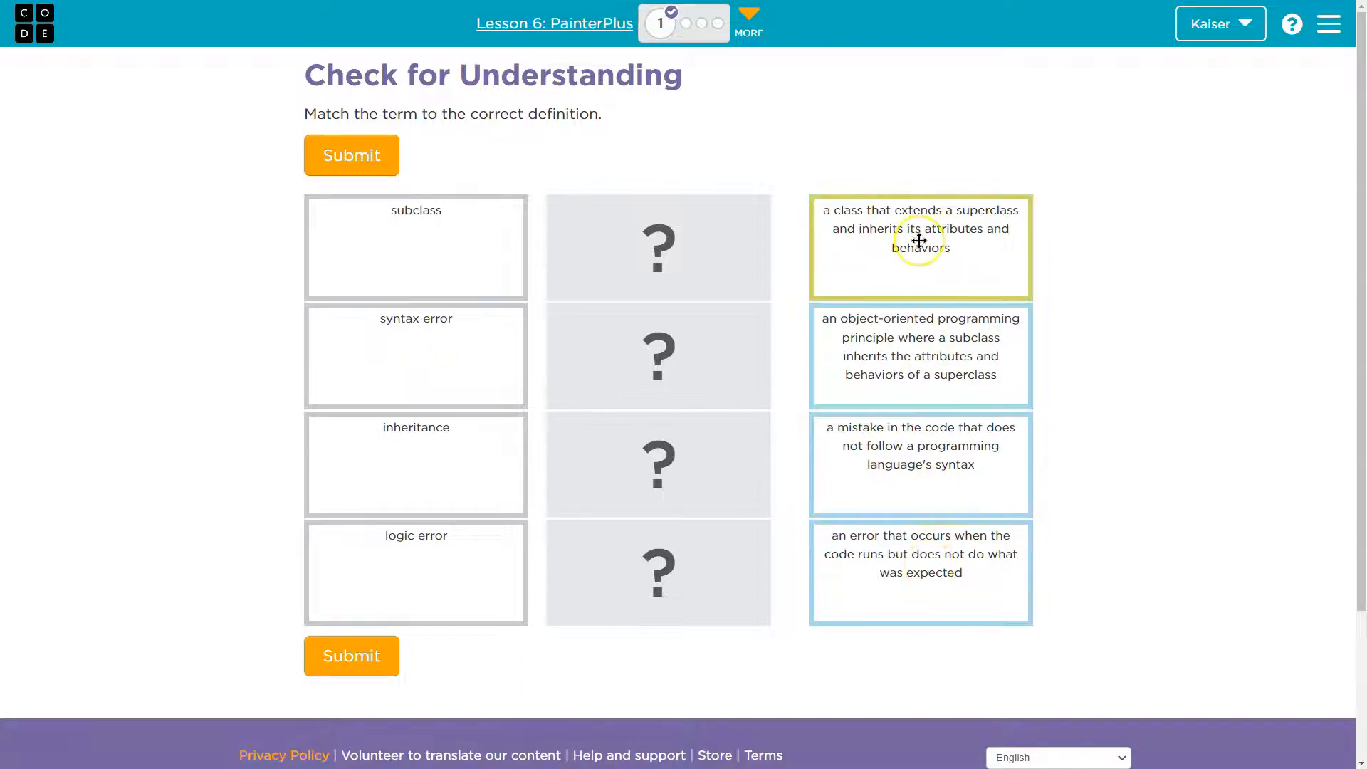
Place the subclass definition beside subclass and the inheritance definition beside inheritance.
left_click_drag(920, 240, 718, 242)
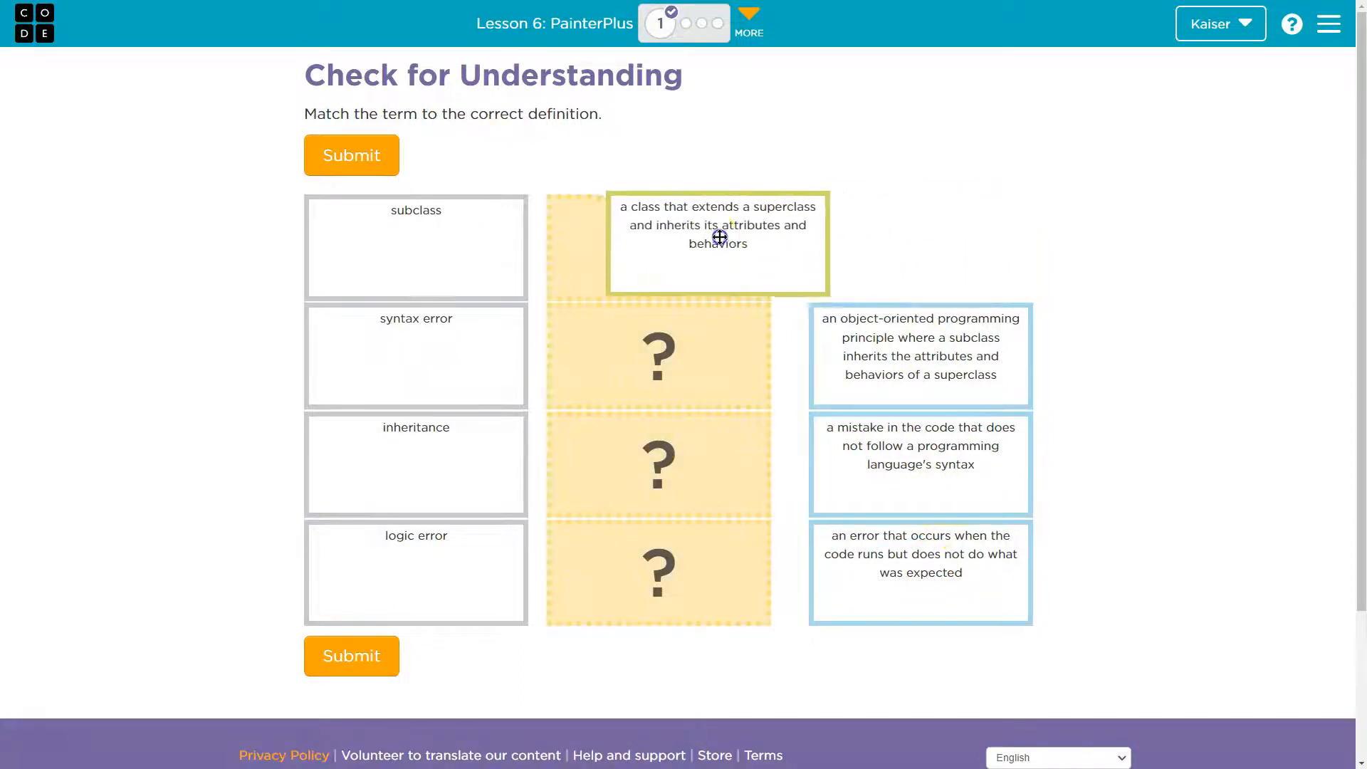
left_click_drag(718, 243, 657, 229)
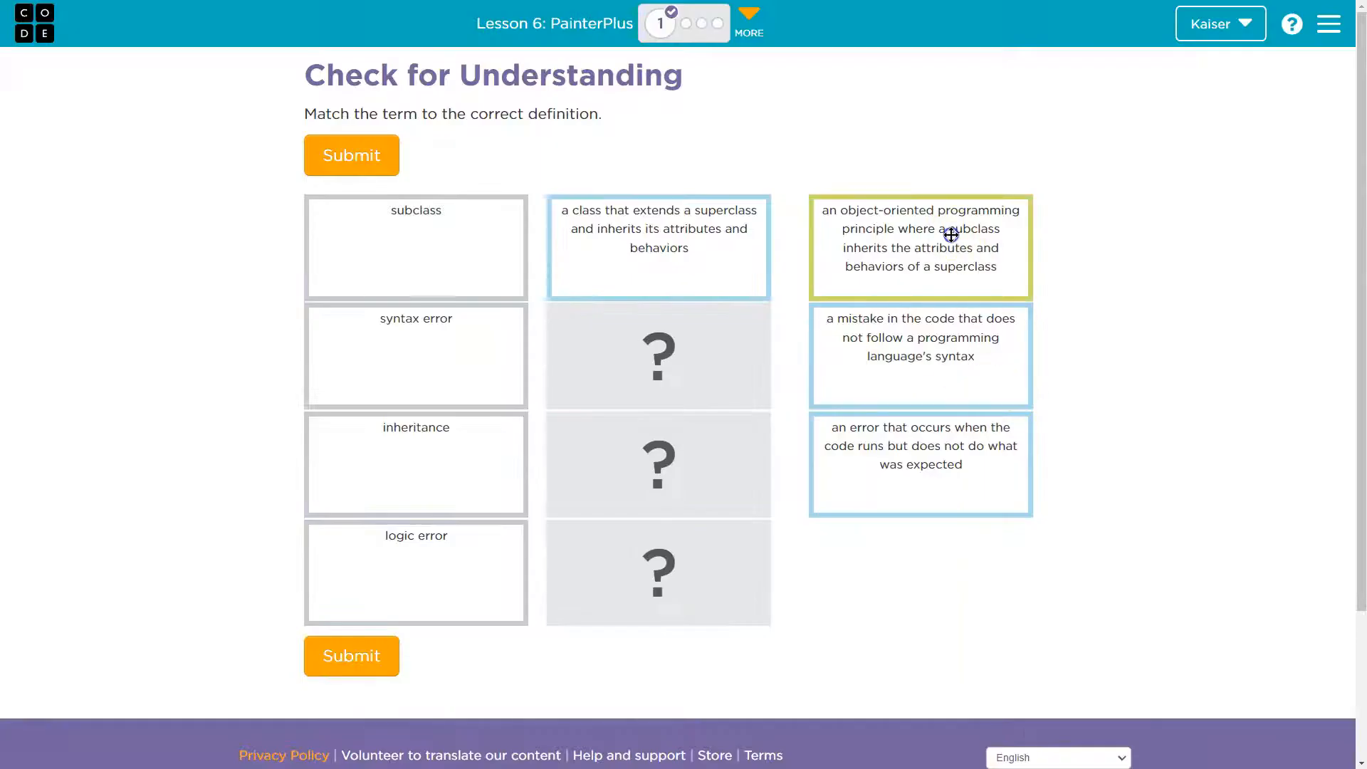
left_click_drag(920, 247, 658, 463)
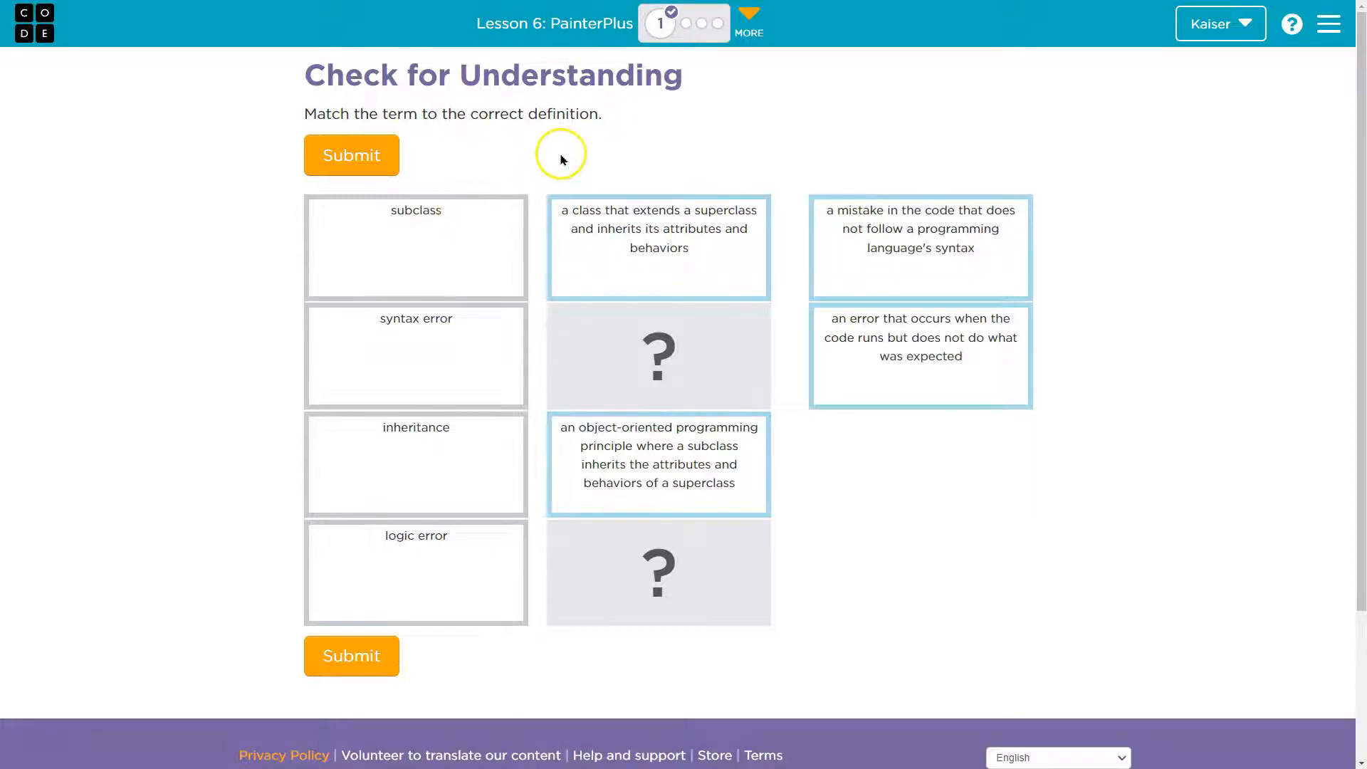
mouse_move(623, 144)
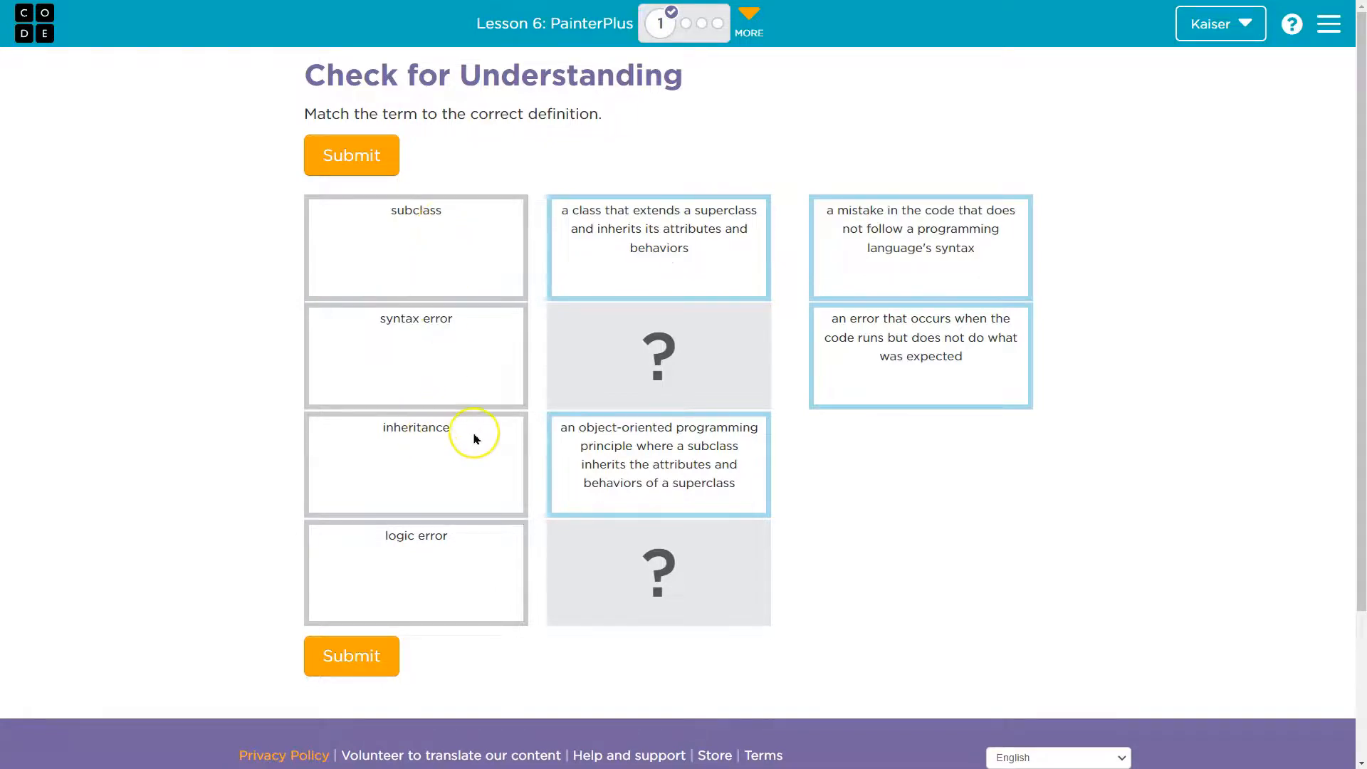
mouse_move(416, 358)
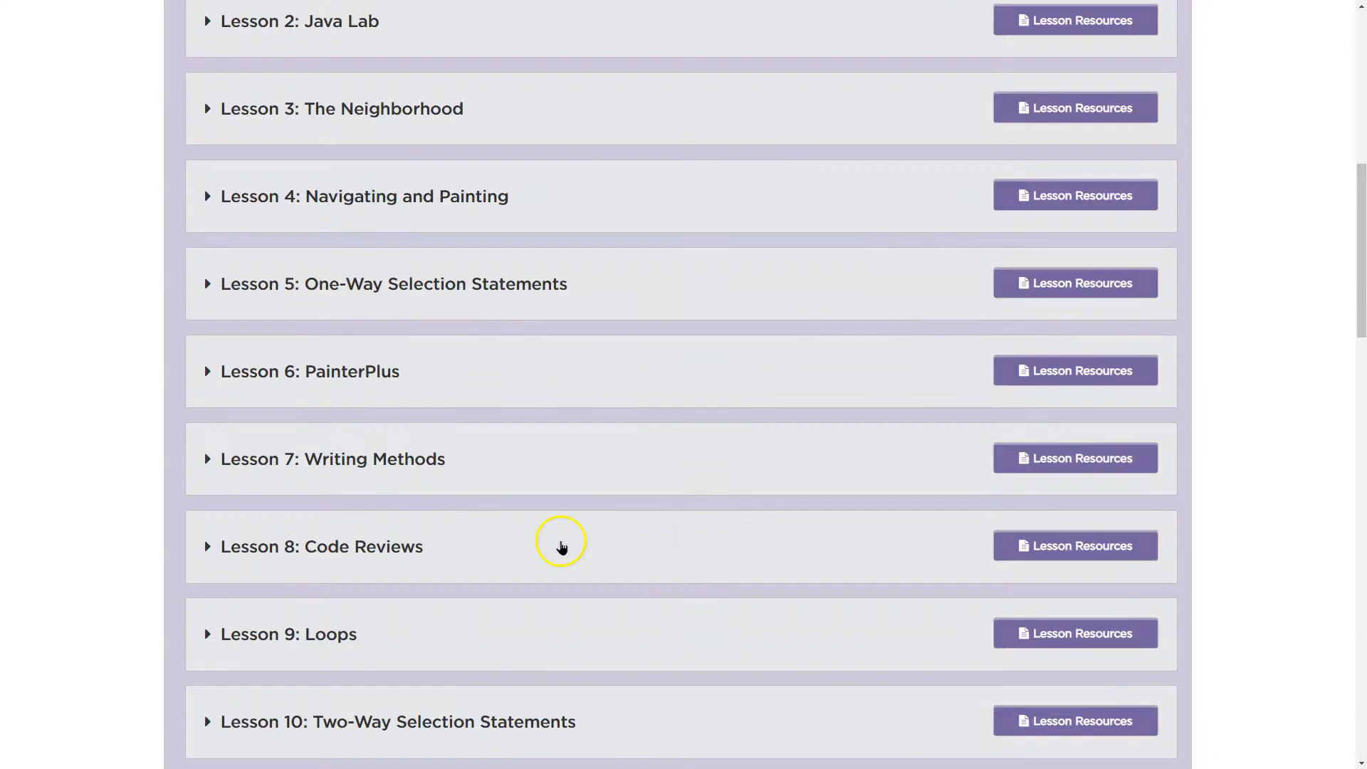
Go from the Lesson 6 overview to Lesson 5: One-Way Selection Statements to see logic error.
left_click(310, 370)
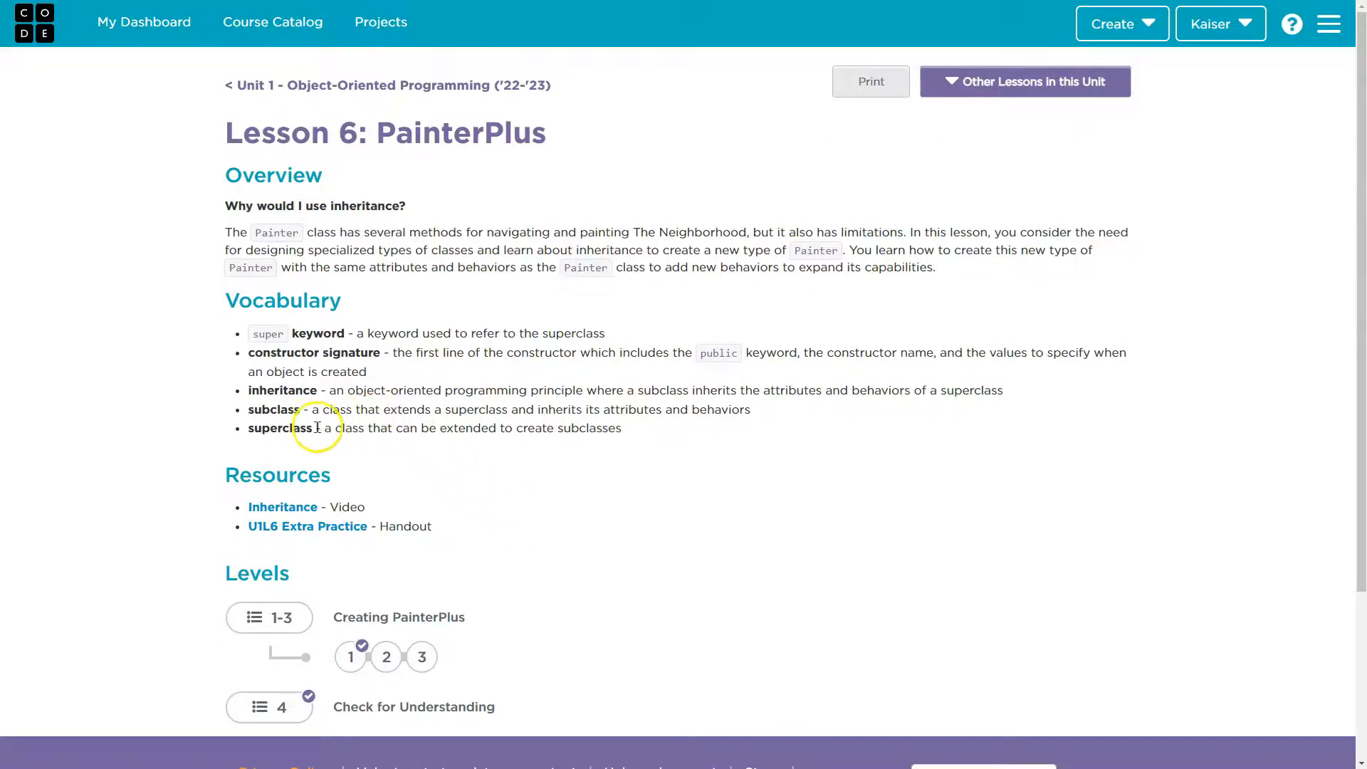
left_click(1024, 81)
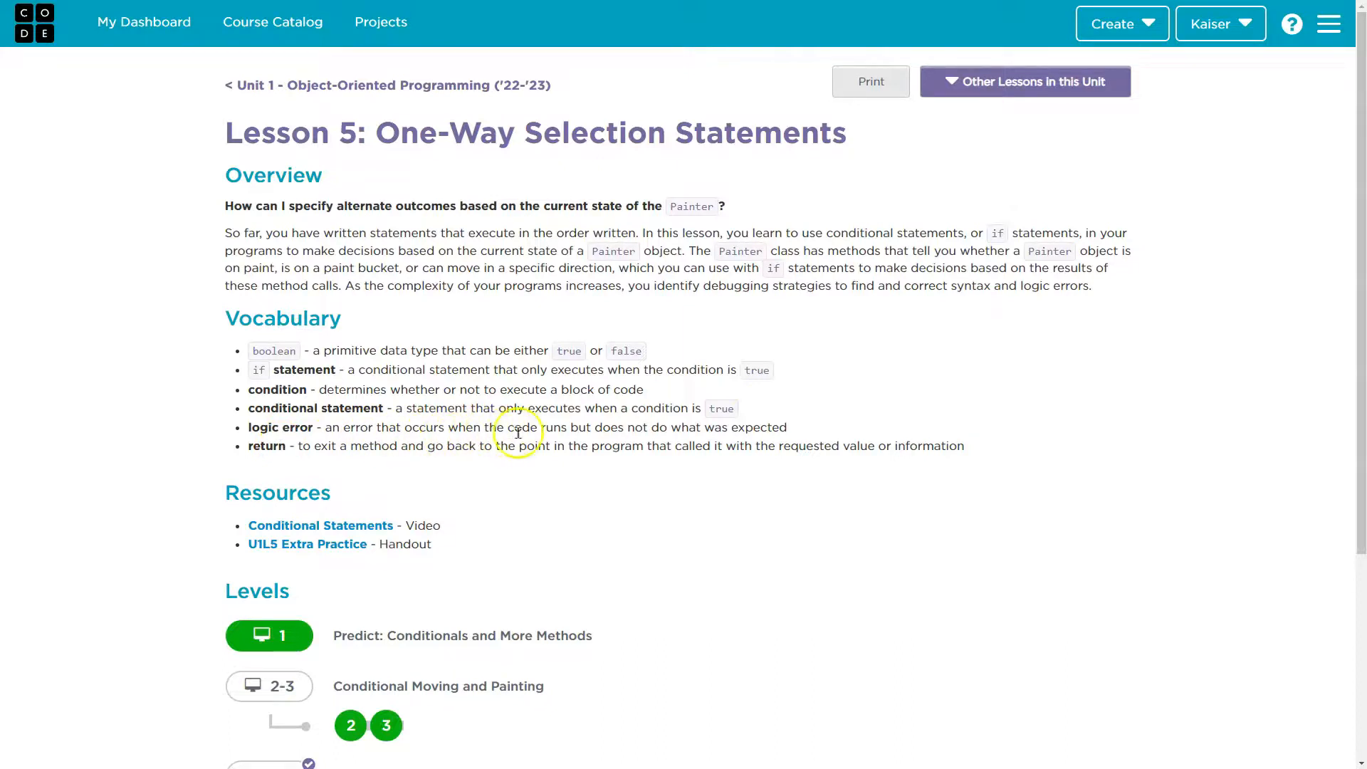
mouse_move(774, 427)
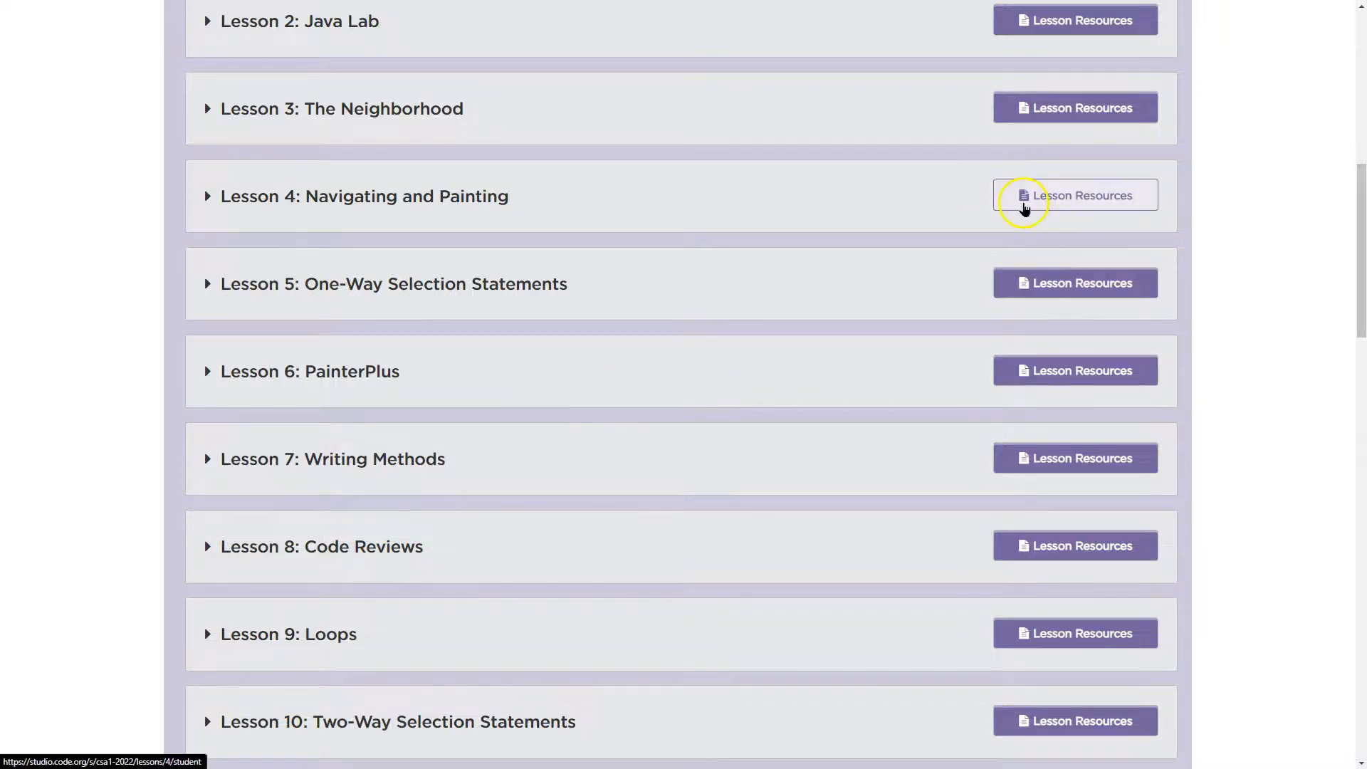
Check the syntax error definition in Lesson 2: Java Lab, then submit the completed matches.
left_click(1075, 195)
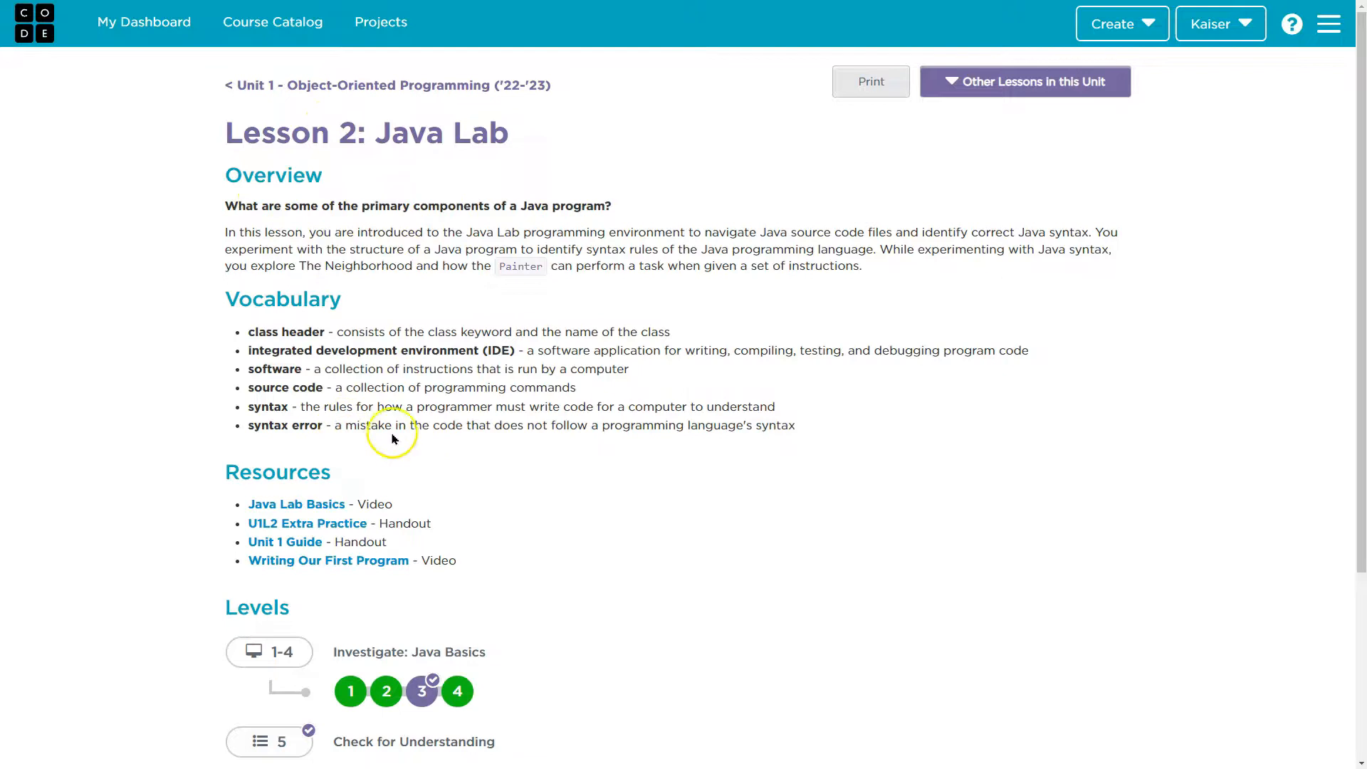
mouse_move(698, 426)
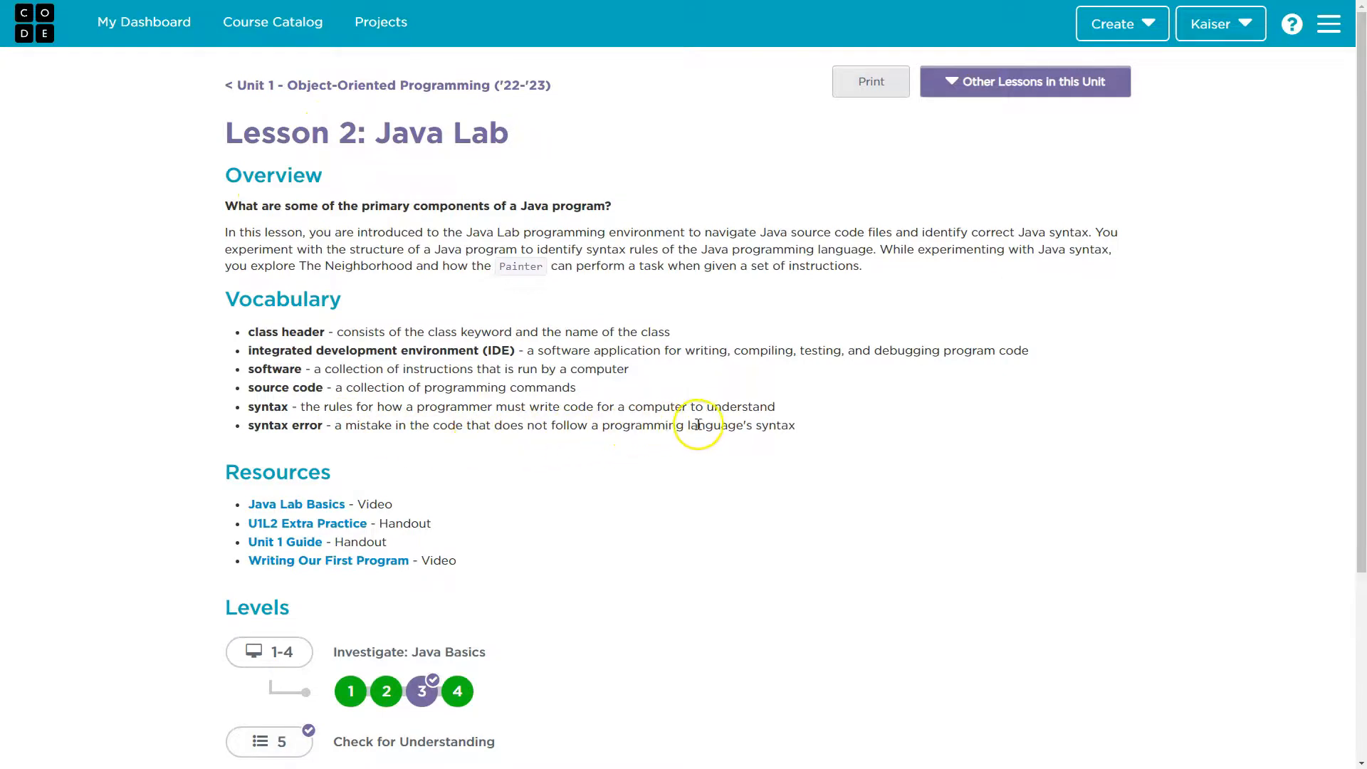
double_click(276, 472)
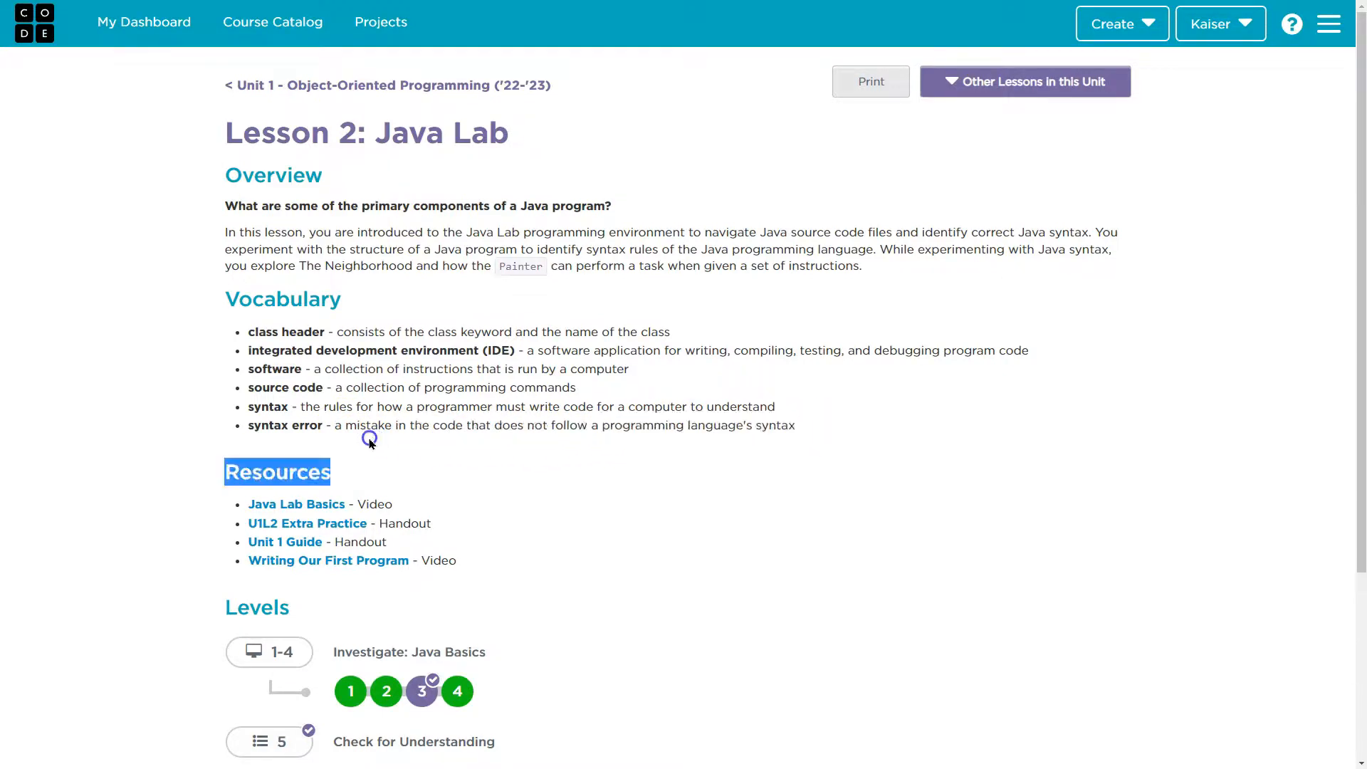
double_click(306, 426)
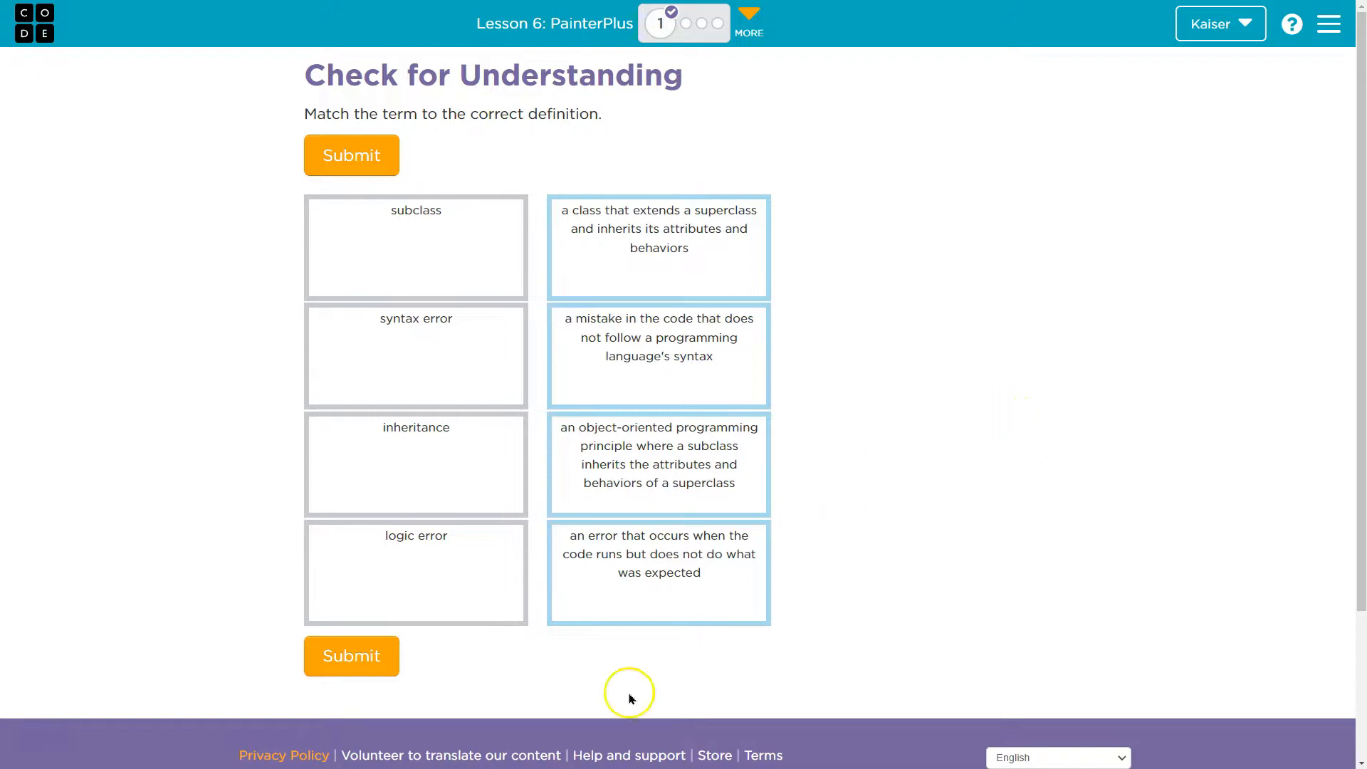
left_click(350, 656)
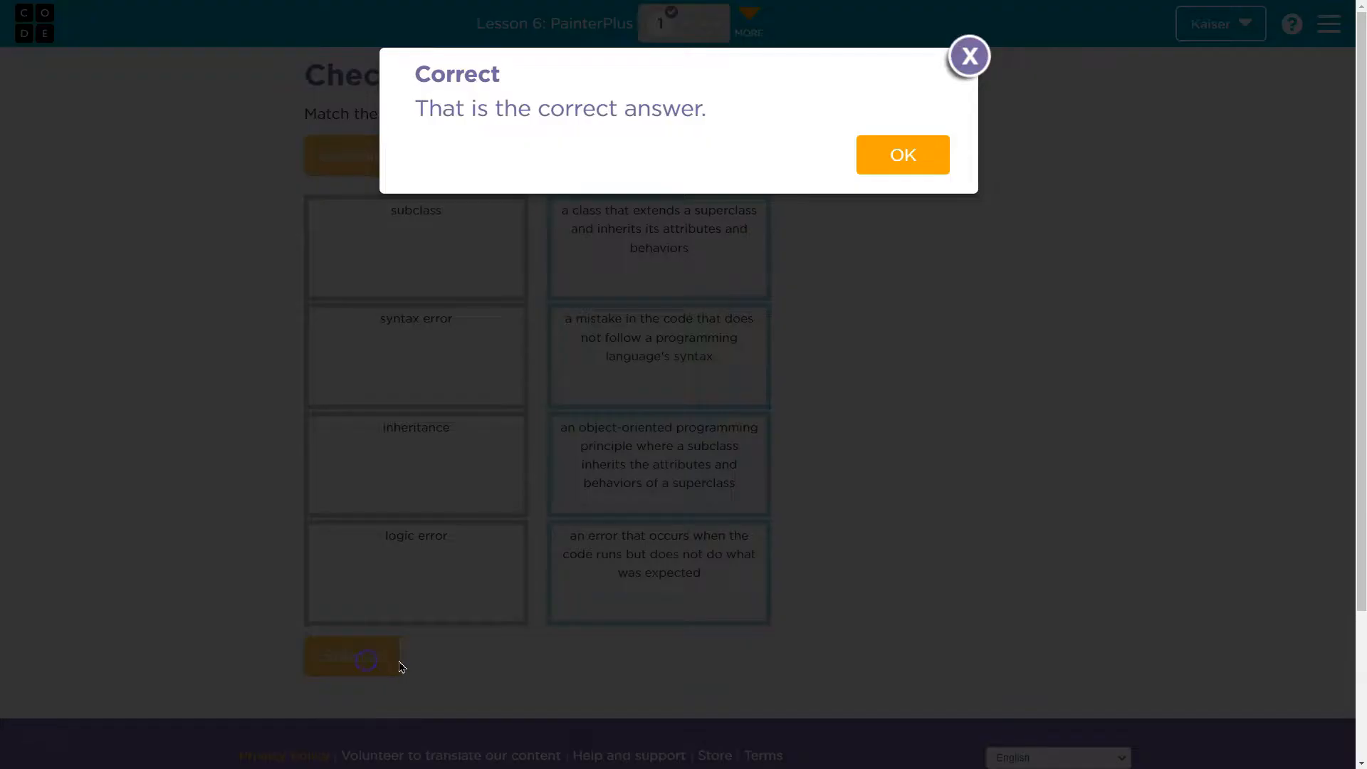